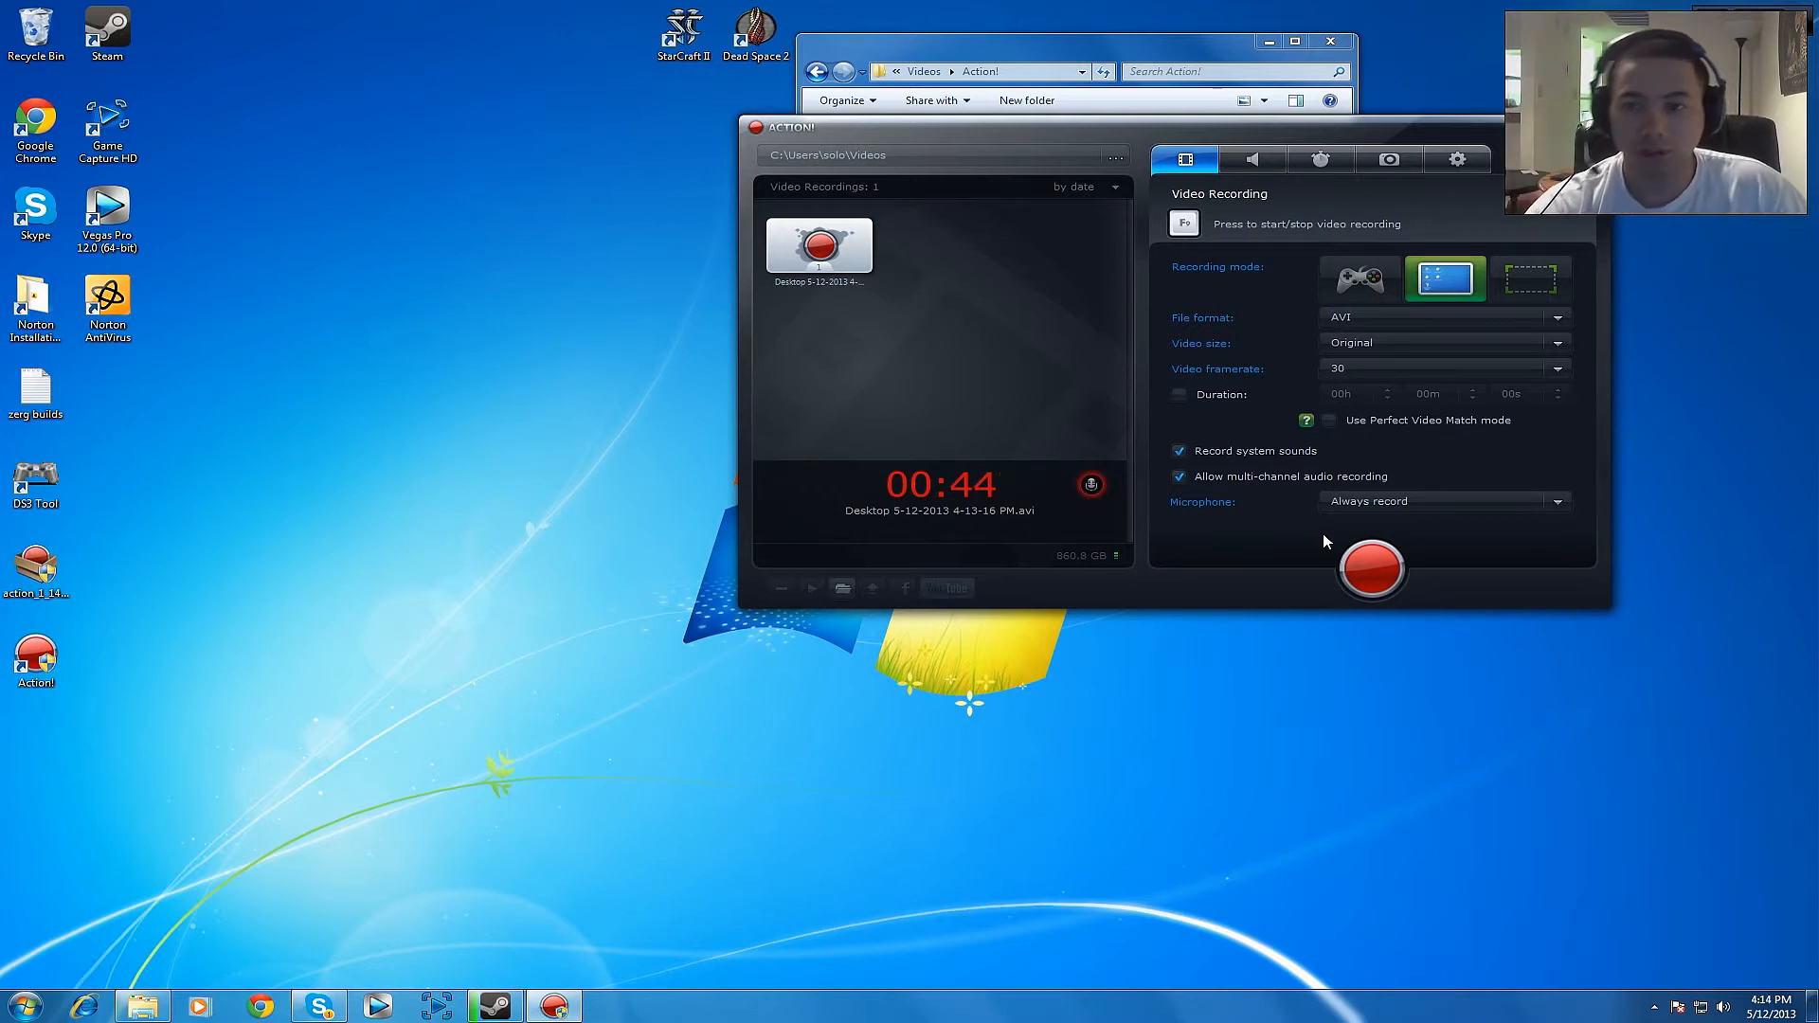
mouse_move(1293, 252)
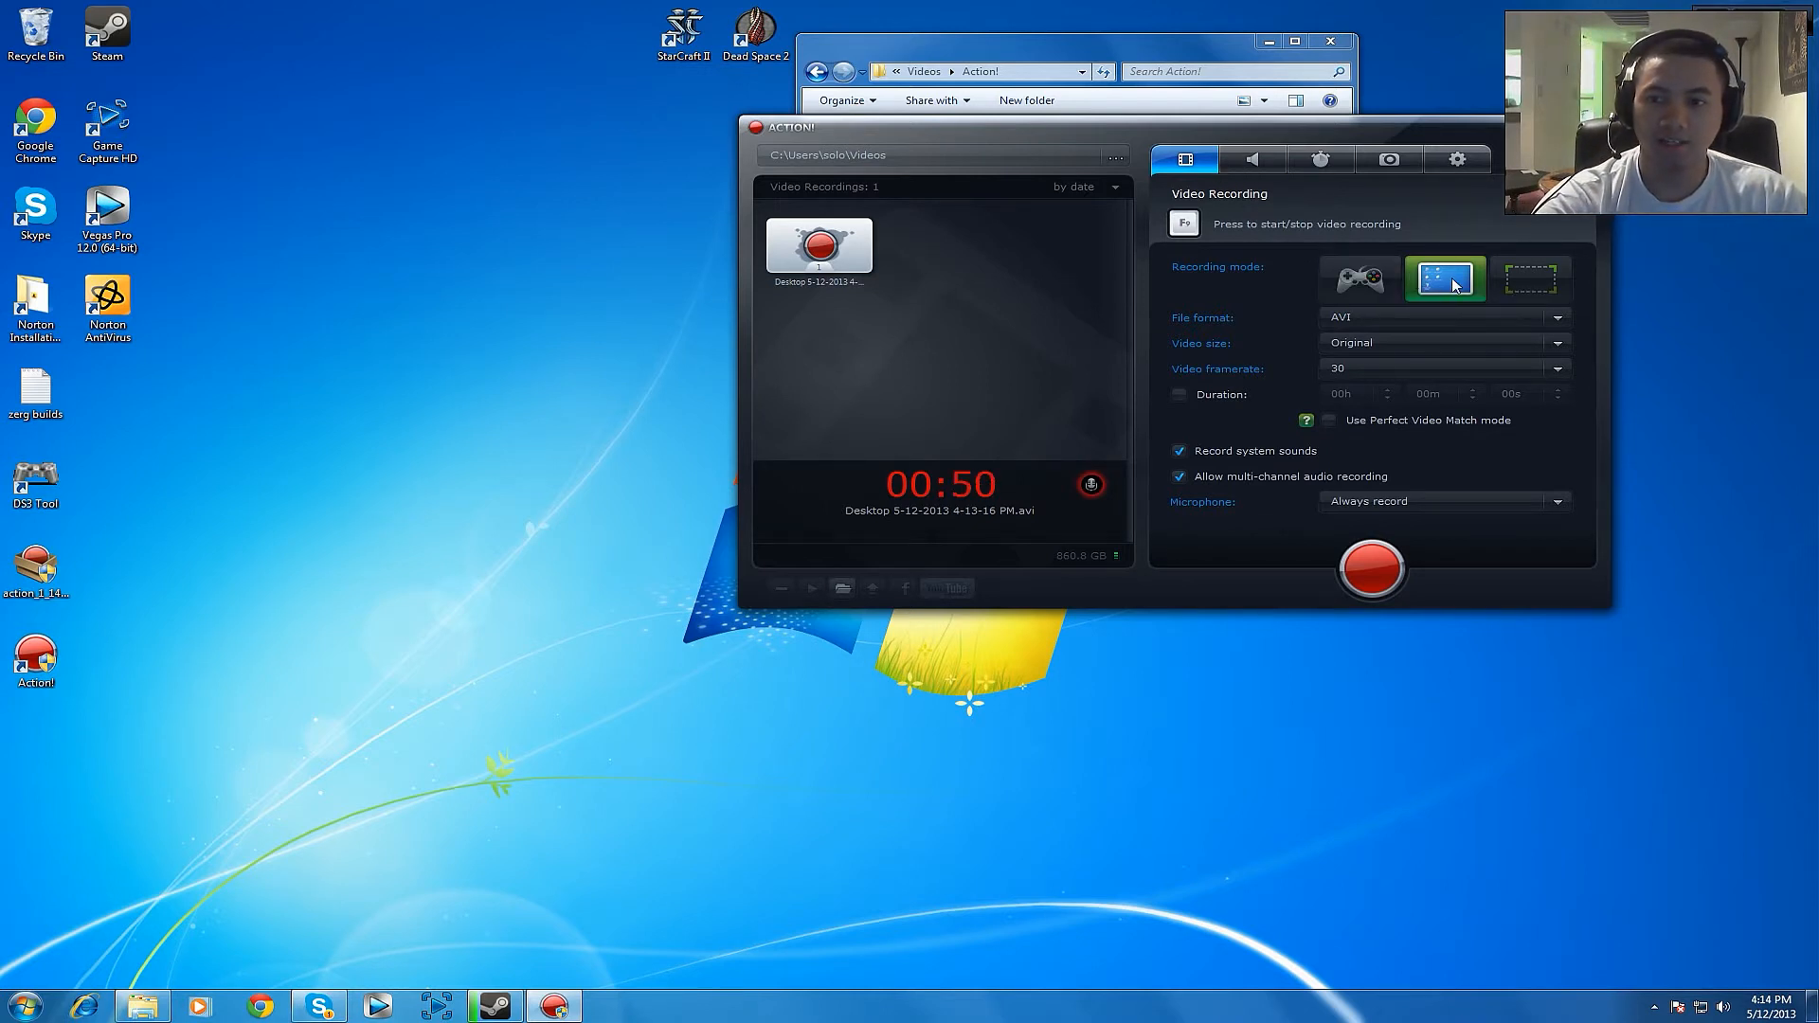
mouse_move(1531, 279)
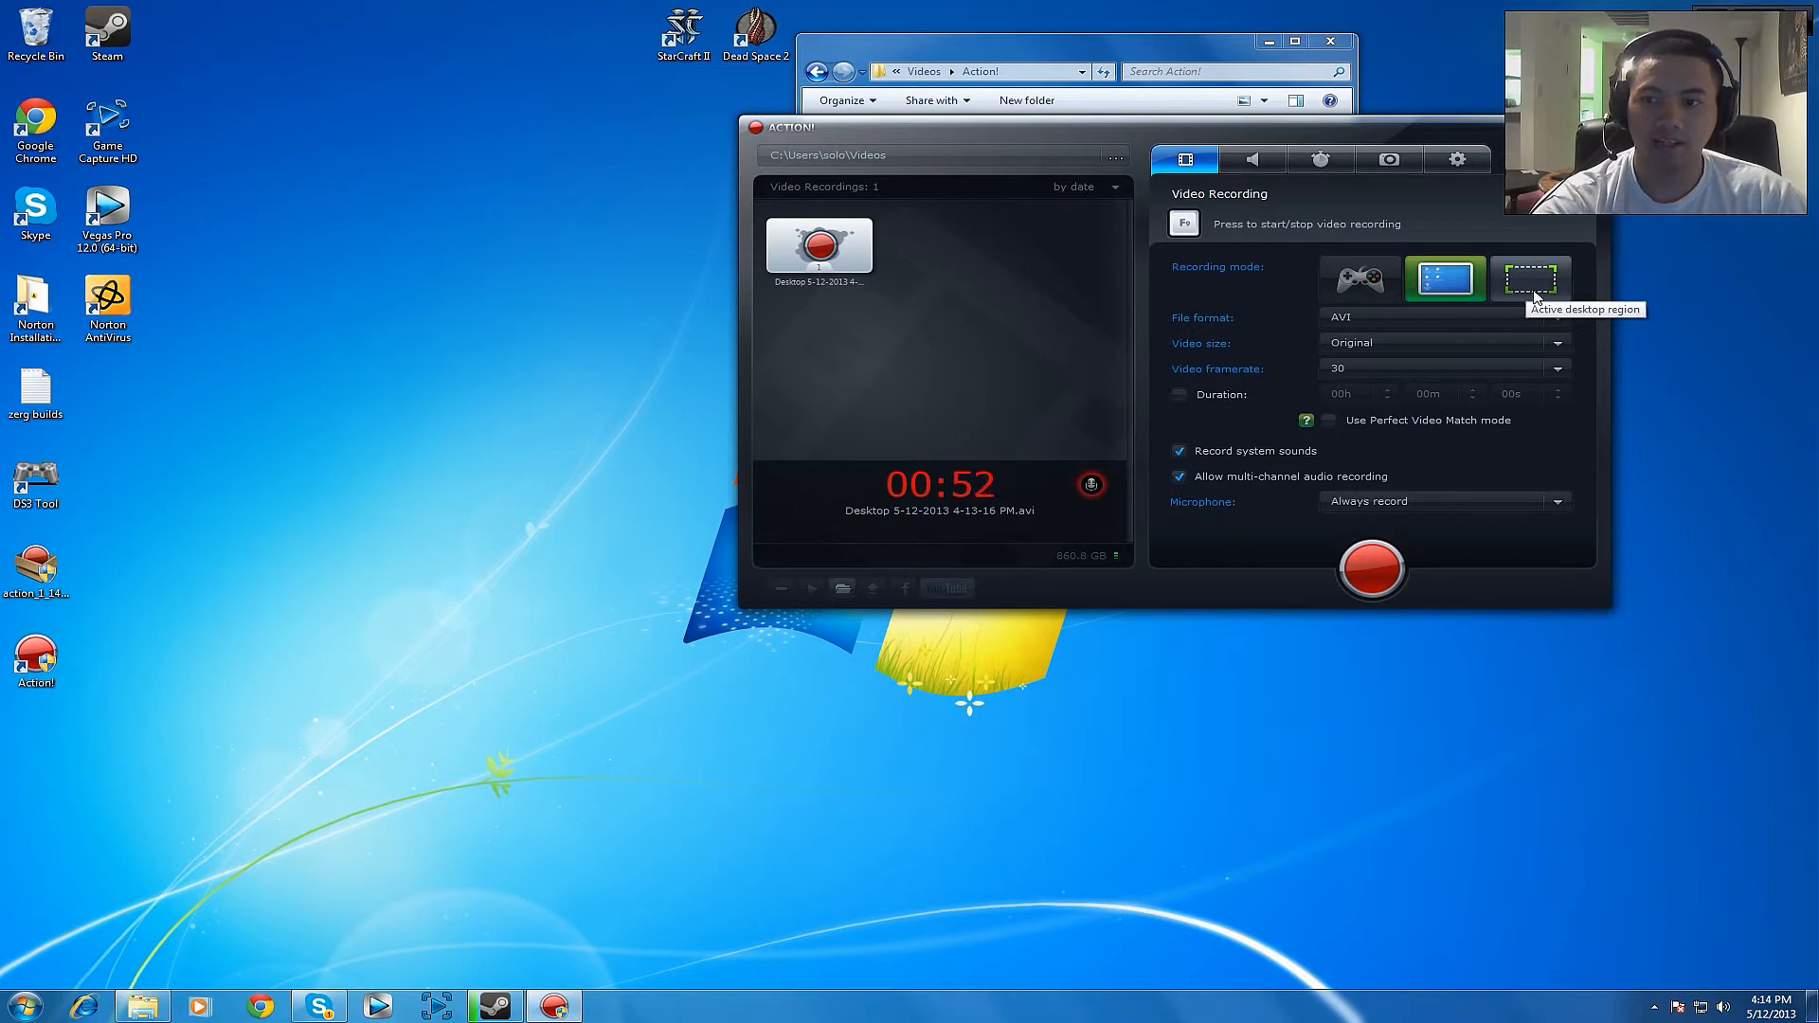